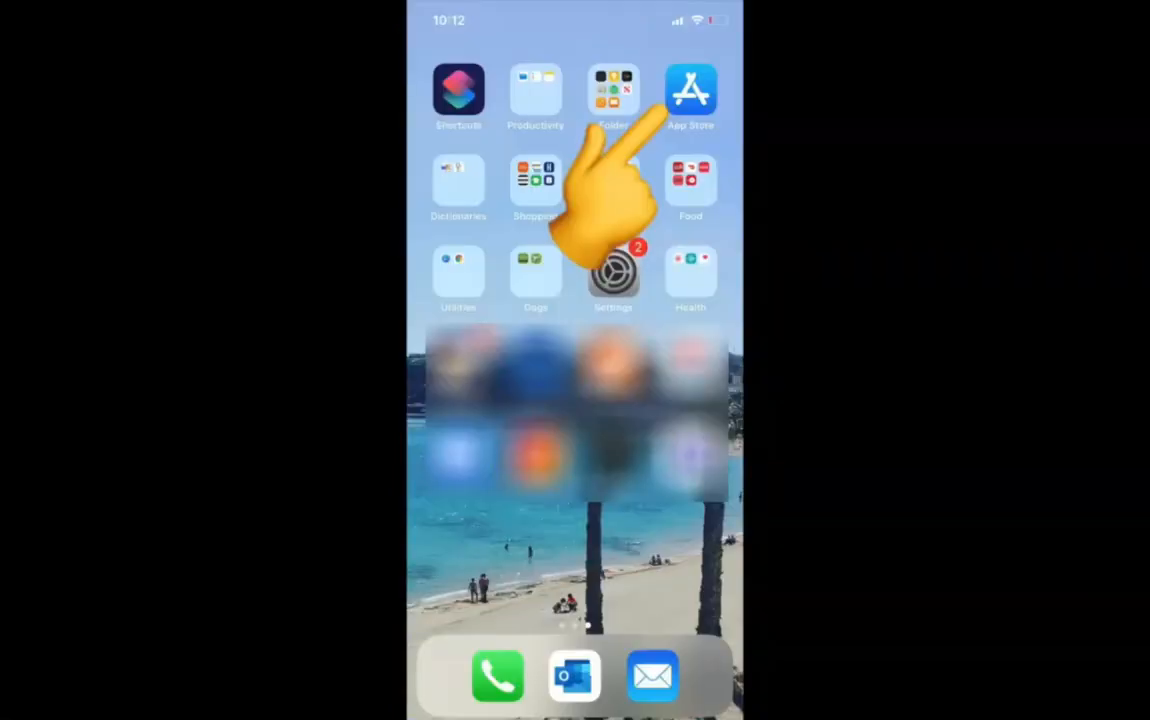
Search the App Store for 'Microsoft teams' and start its download
click(690, 92)
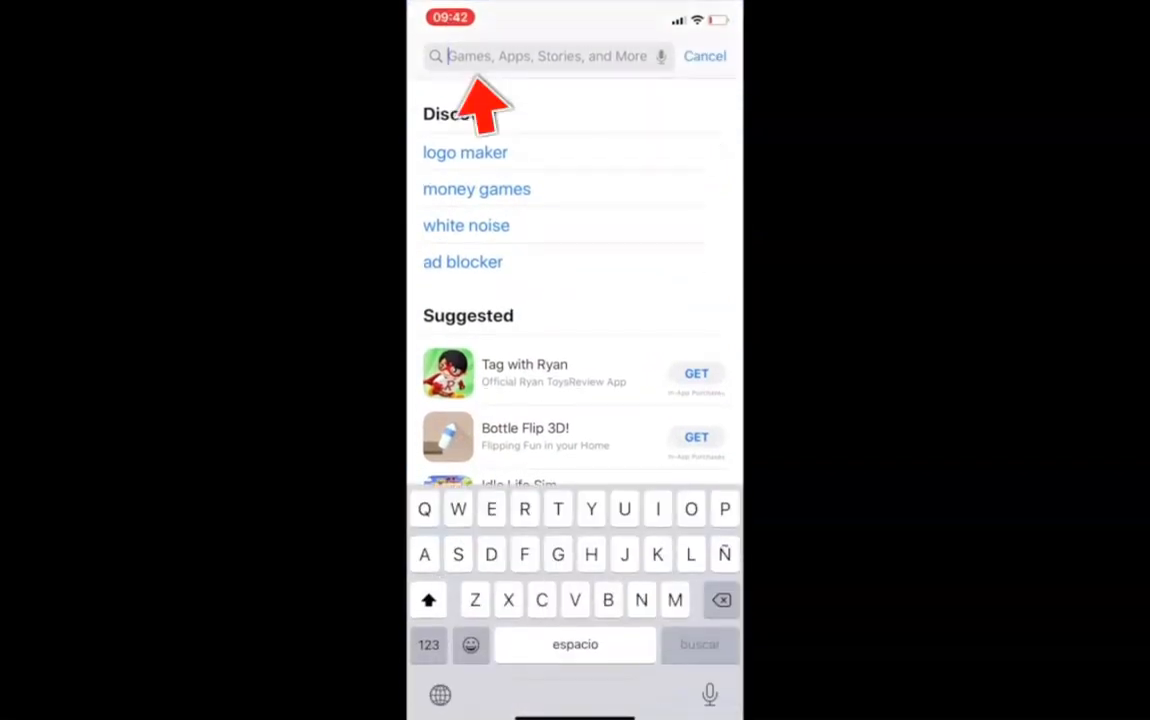
text(Microsoft)
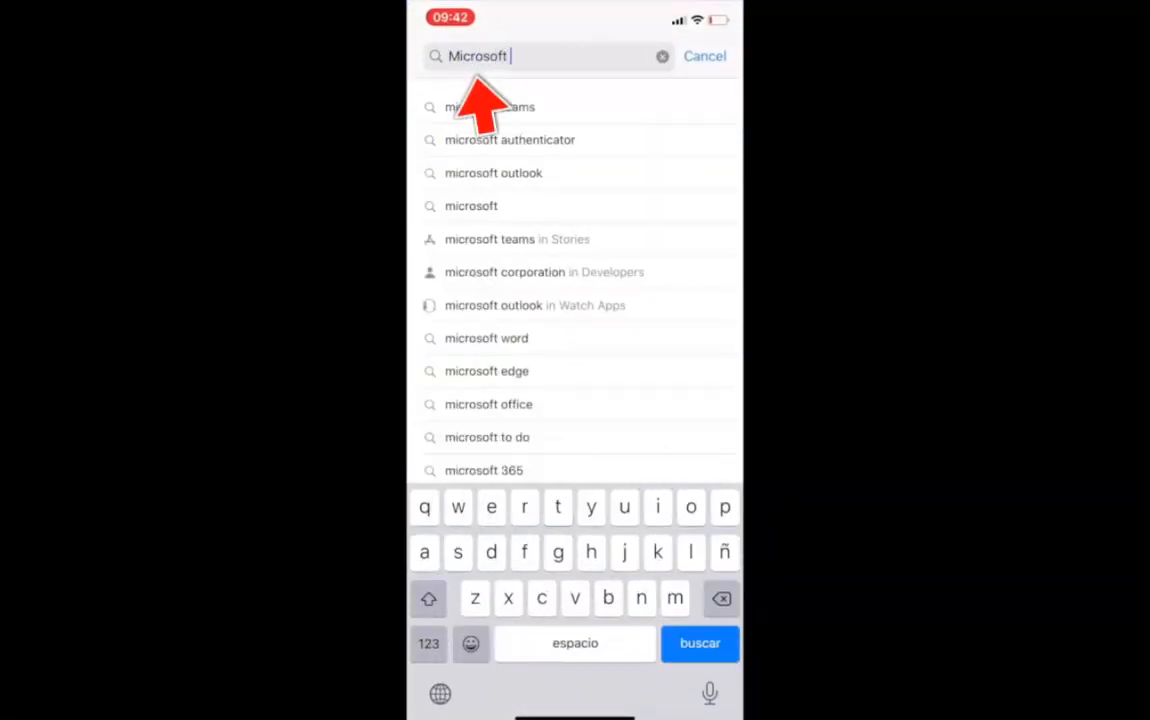
text(teams)
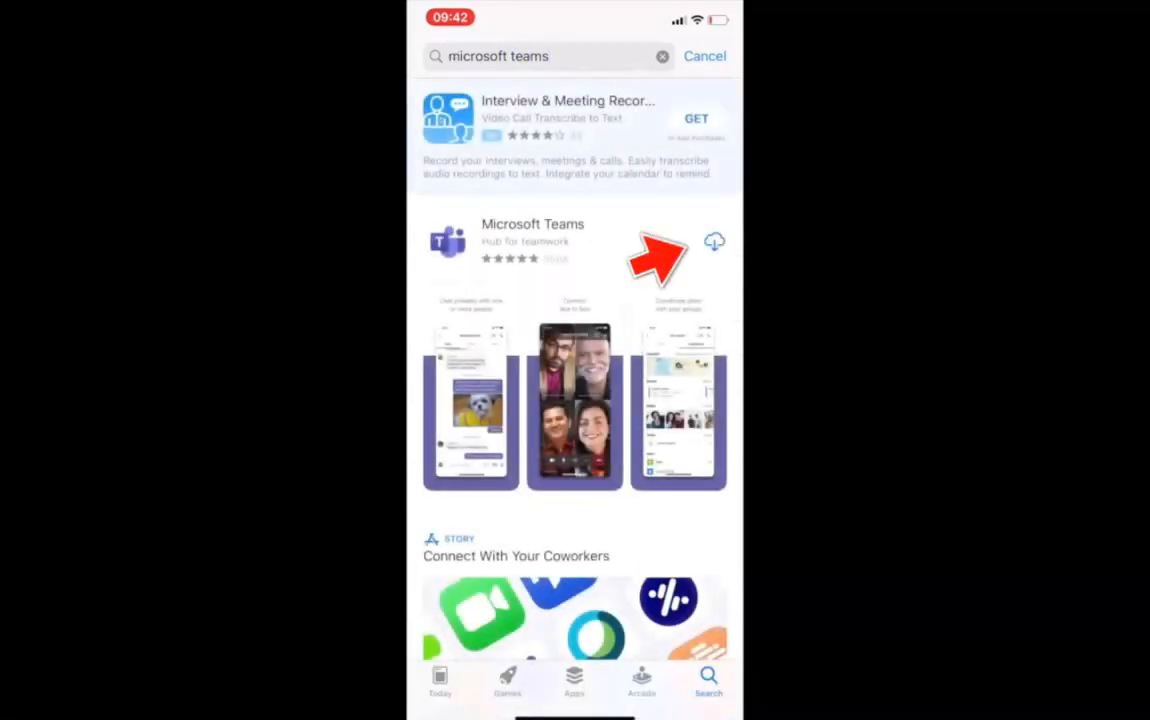
click(714, 240)
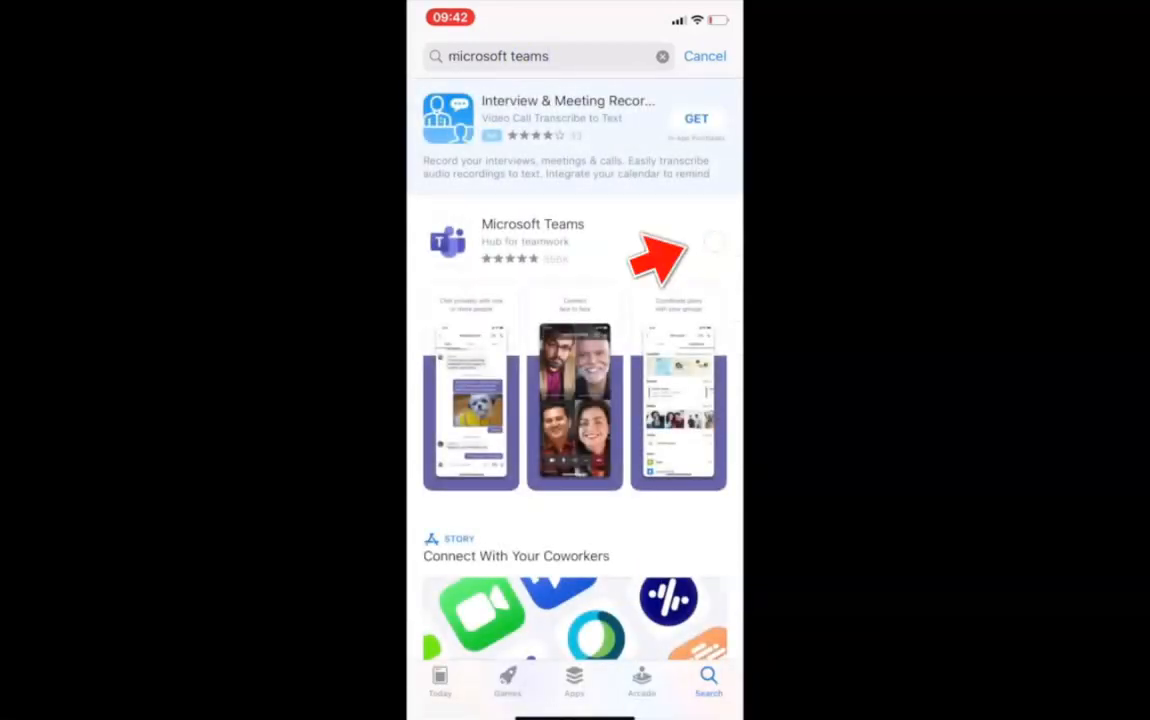
click(696, 242)
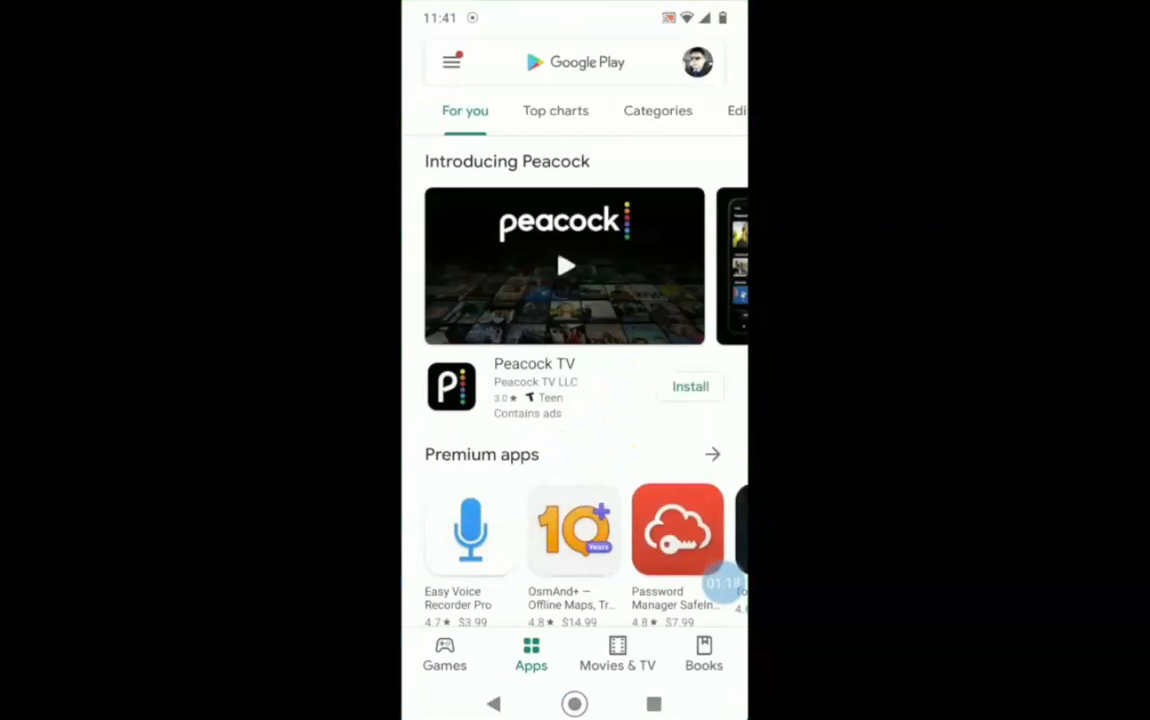
Search Google Play for 'Microsoft Teams' and reach its app page
click(588, 62)
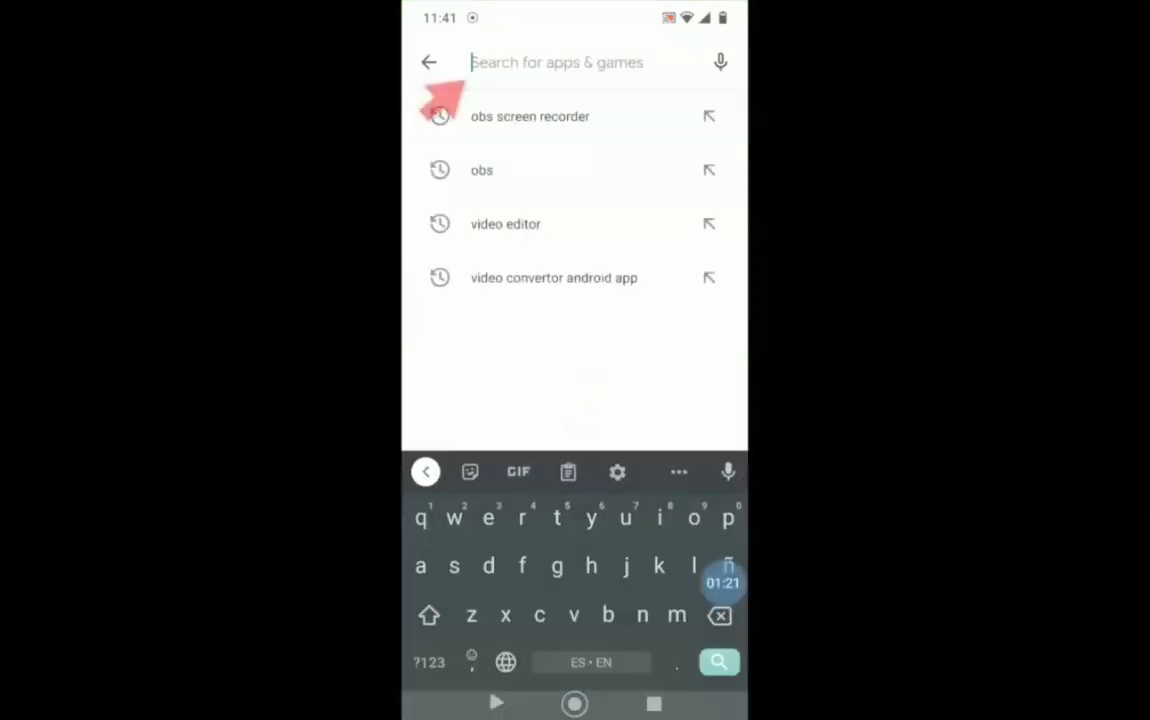
text(Microsoft Teams)
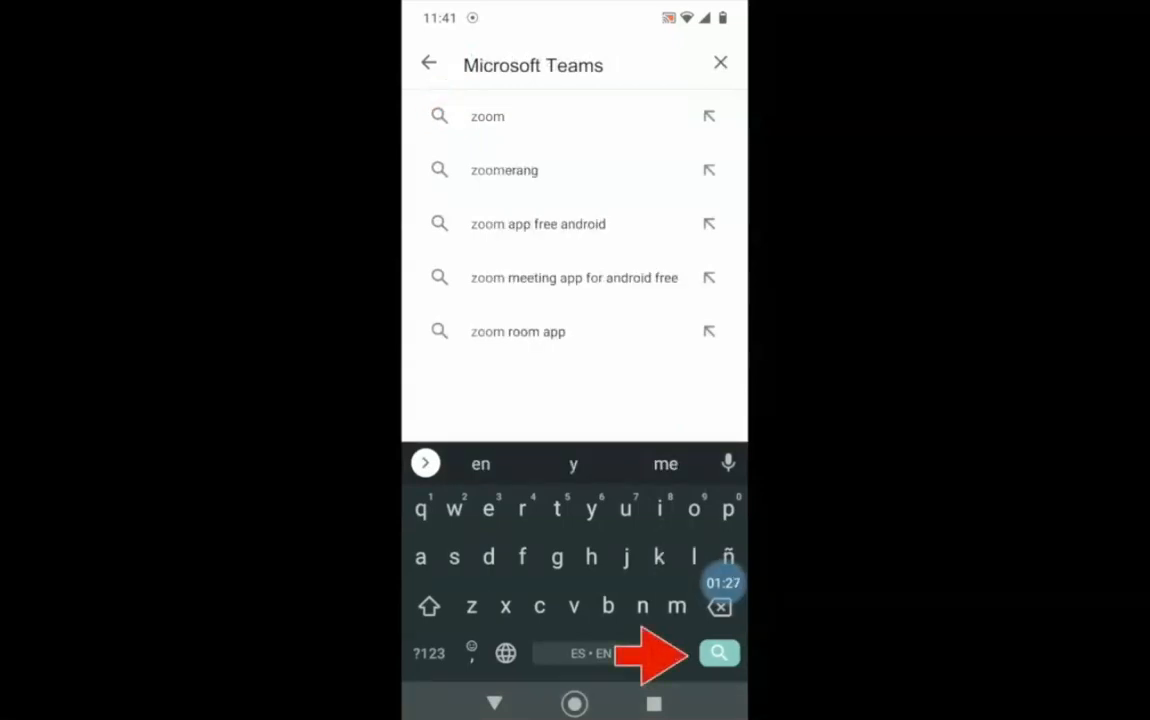
click(720, 652)
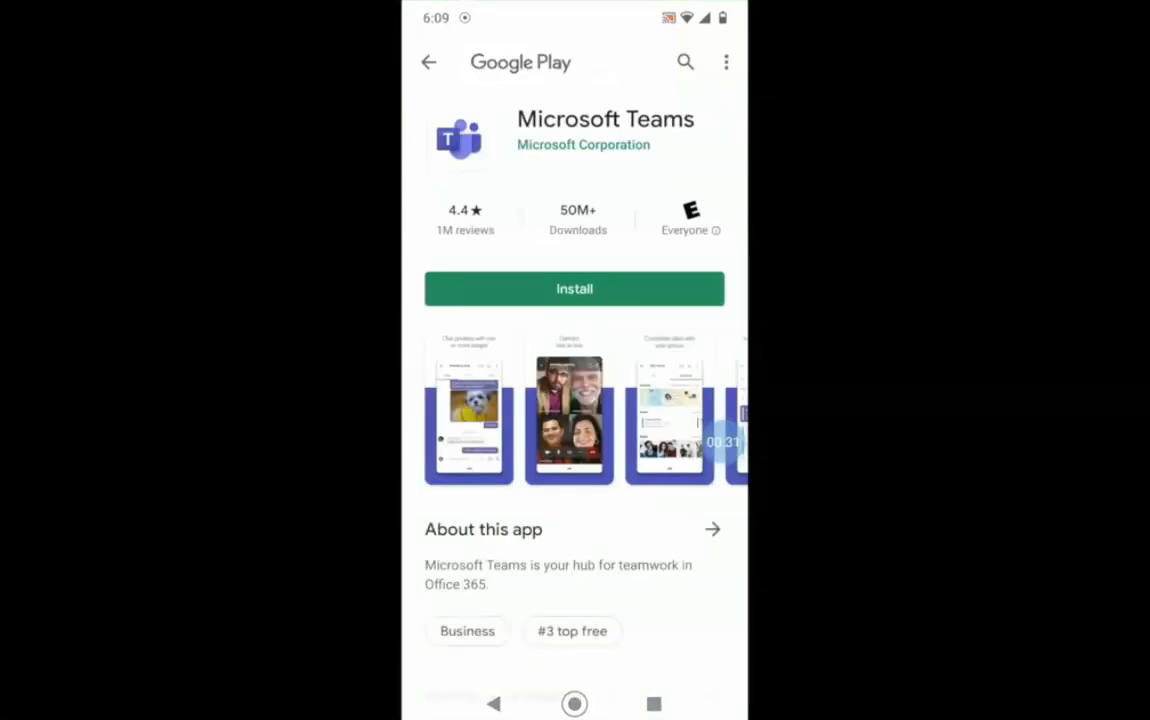
Install Microsoft Teams from Google Play and launch it to the sign-in screen
click(574, 288)
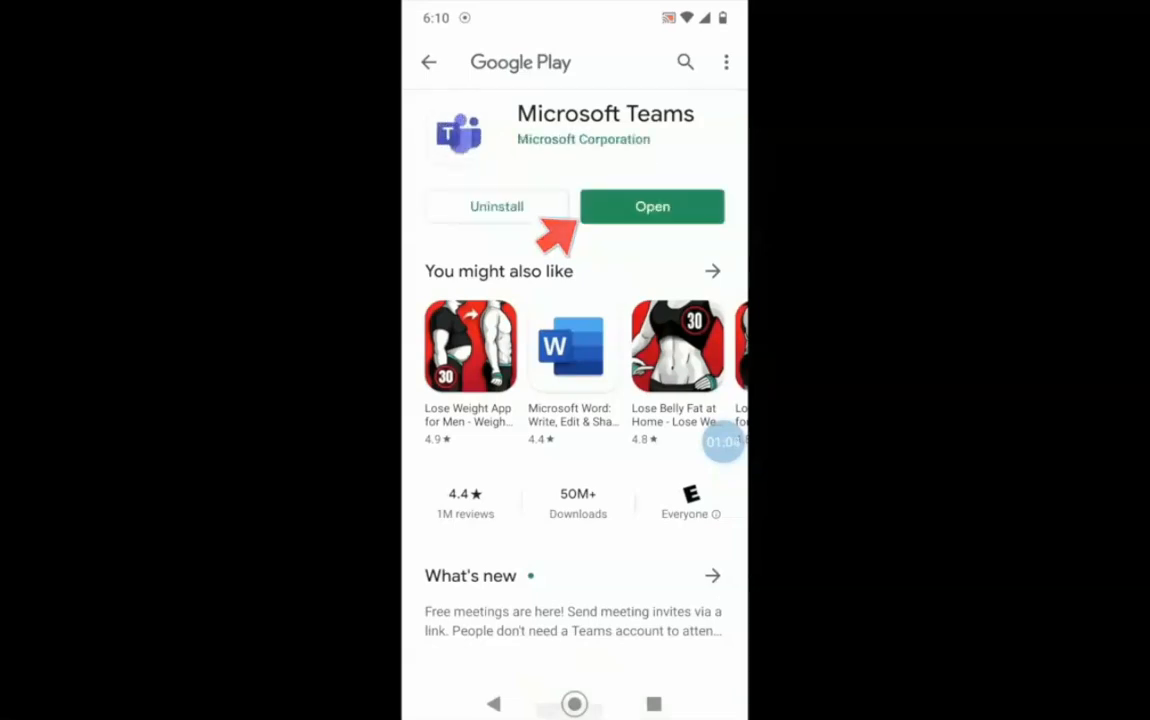
click(652, 206)
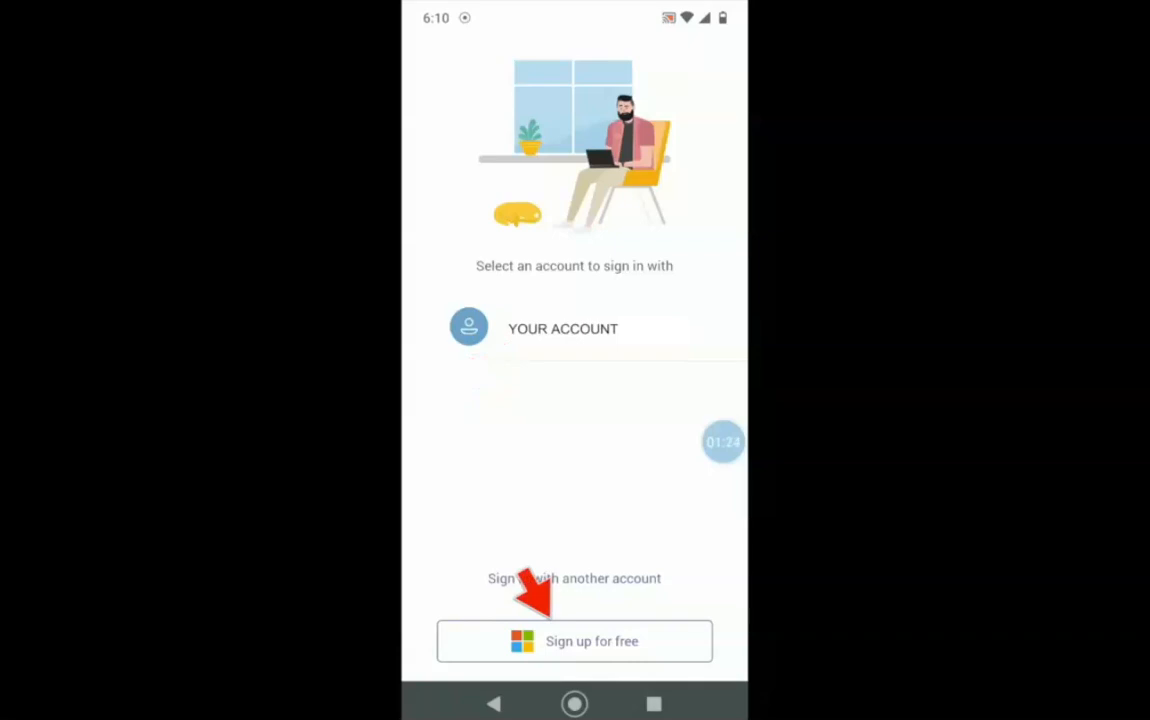
Choose 'Sign up for free' to reach the Create account page asking for a phone number
click(574, 640)
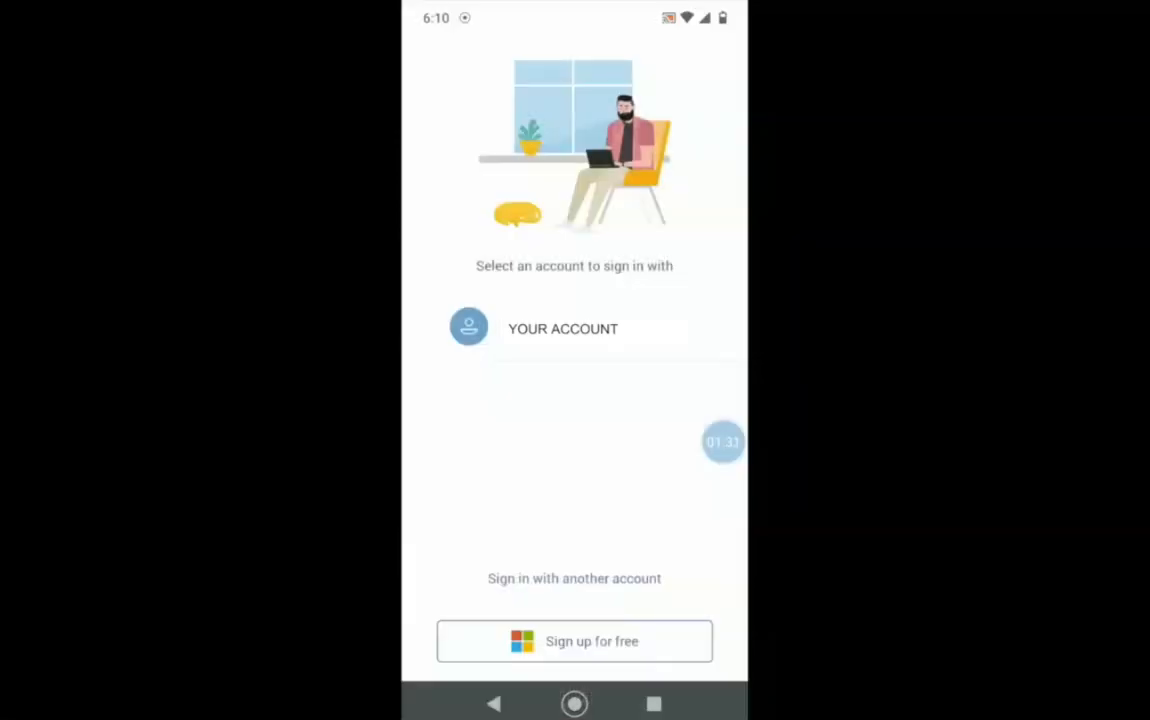
click(564, 328)
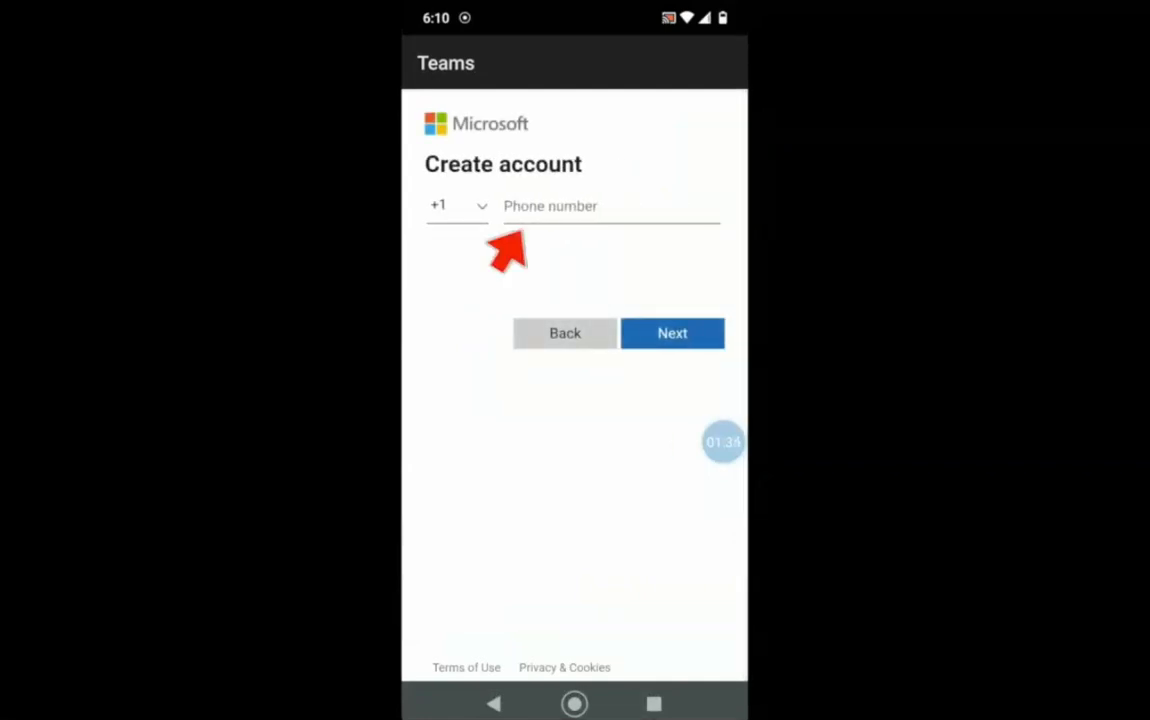
Enter the phone number and a password for the new account, reaching the name step
click(672, 332)
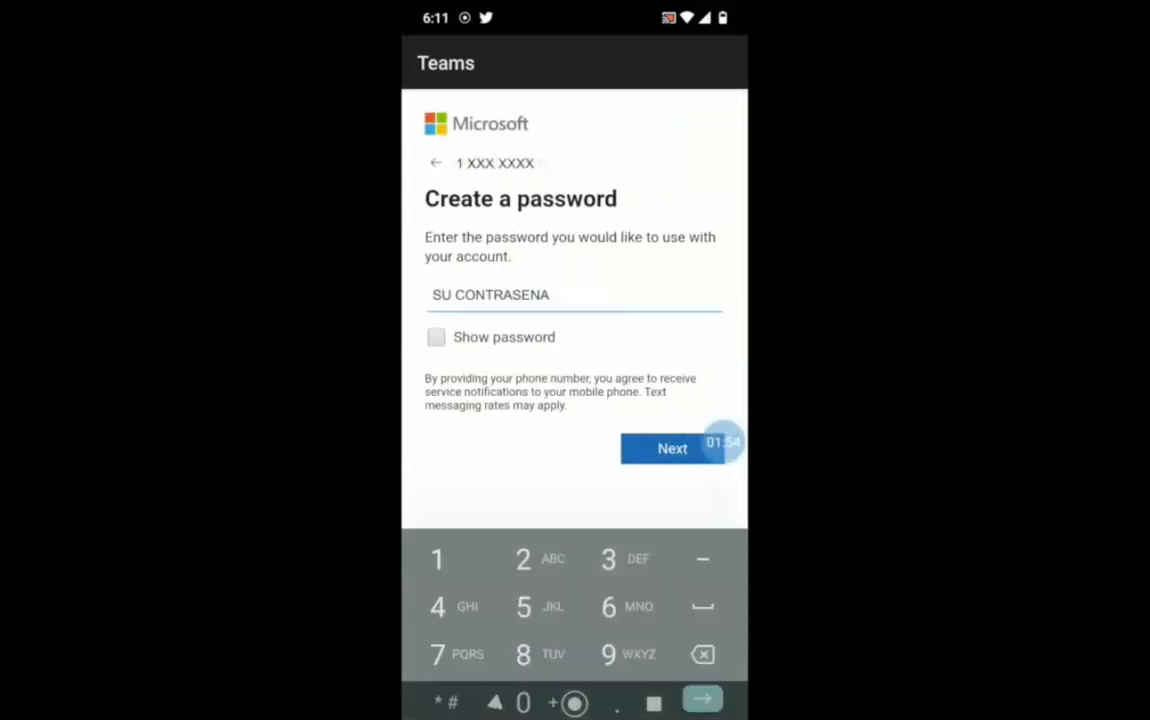
click(572, 294)
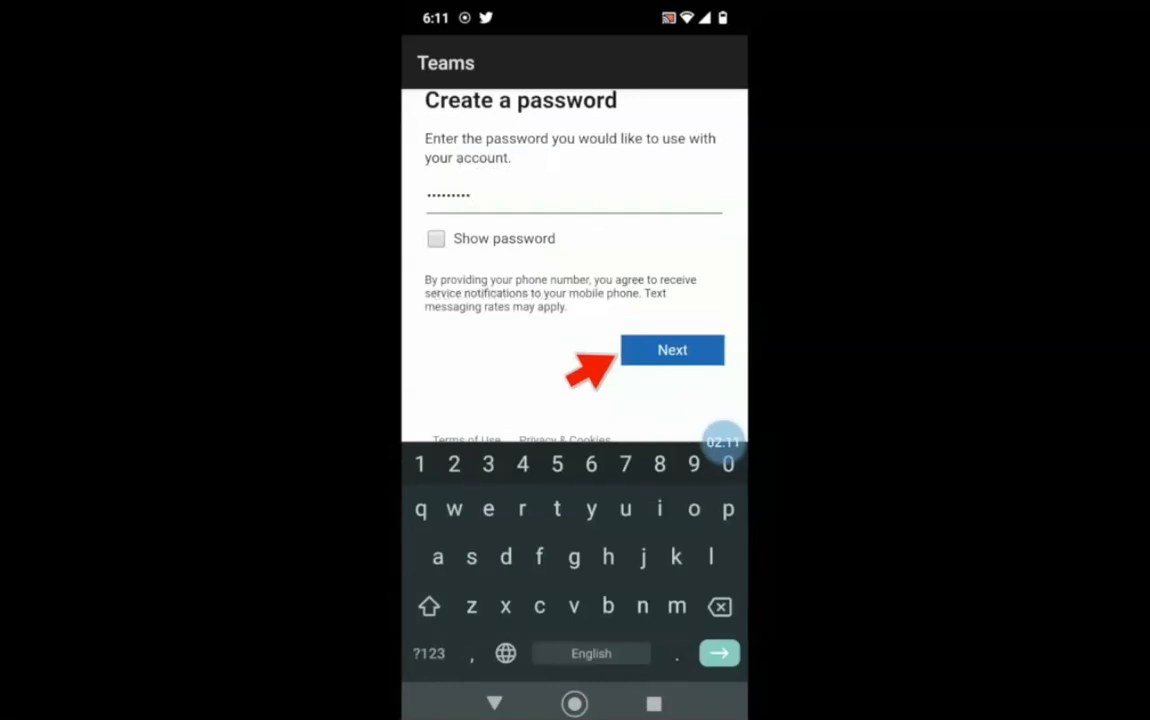
click(672, 348)
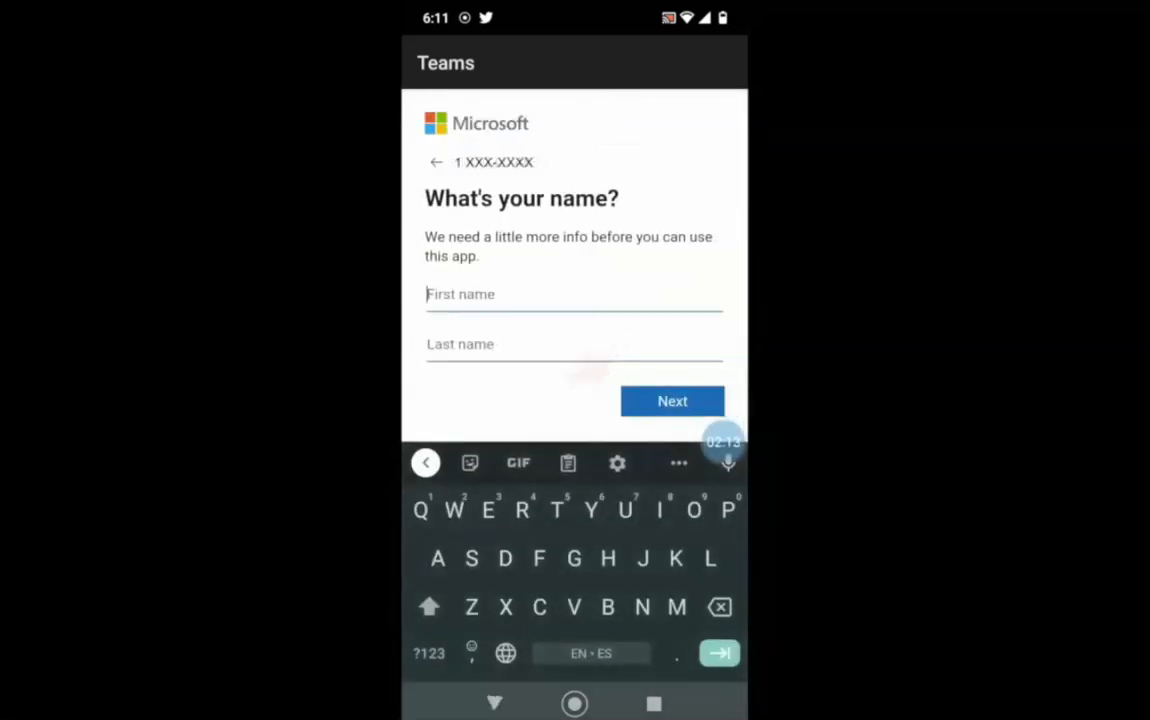
text(J)
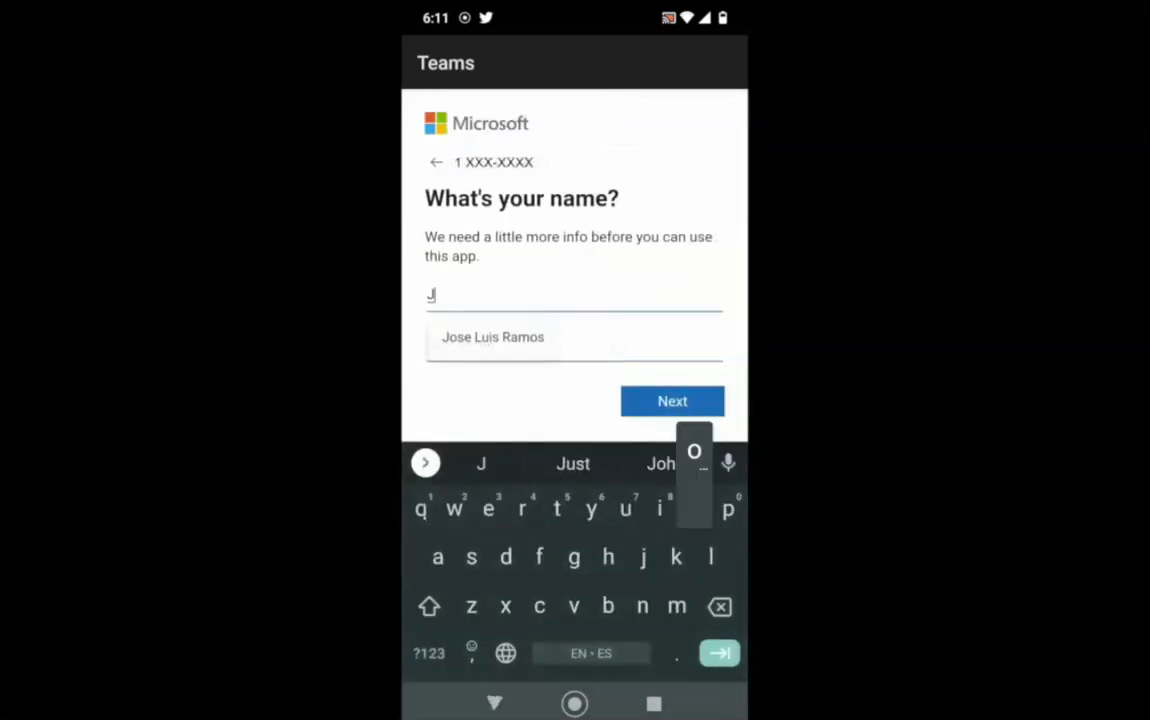
text(ose)
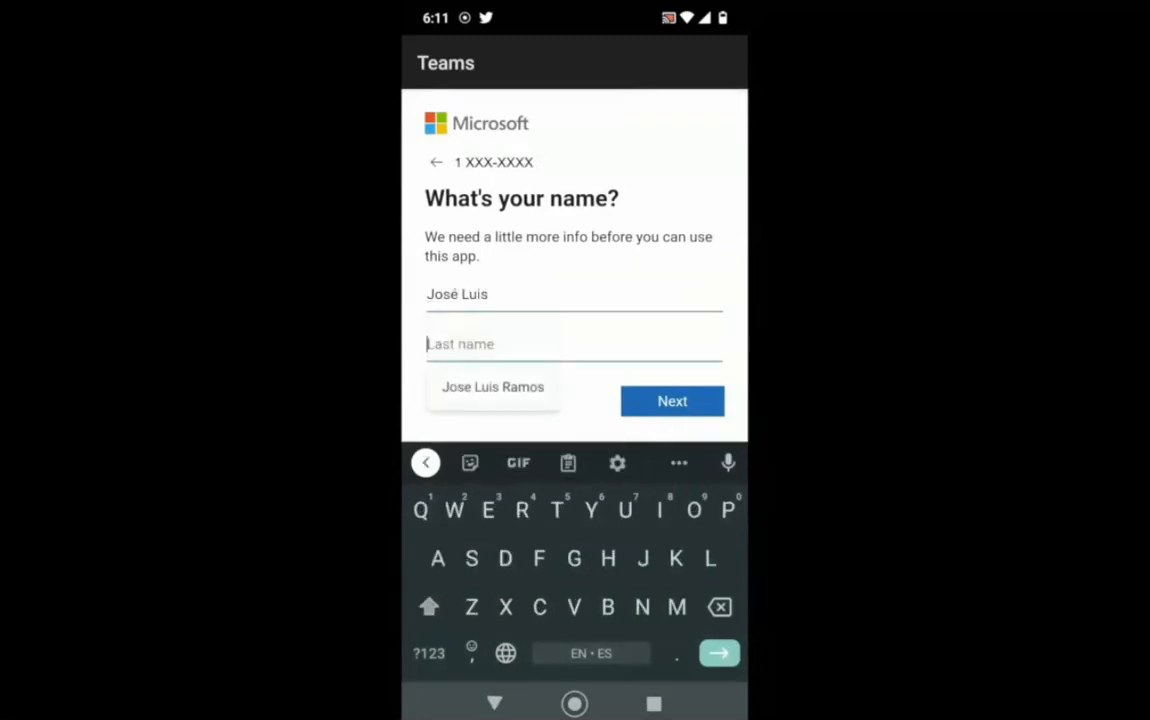
text(R)
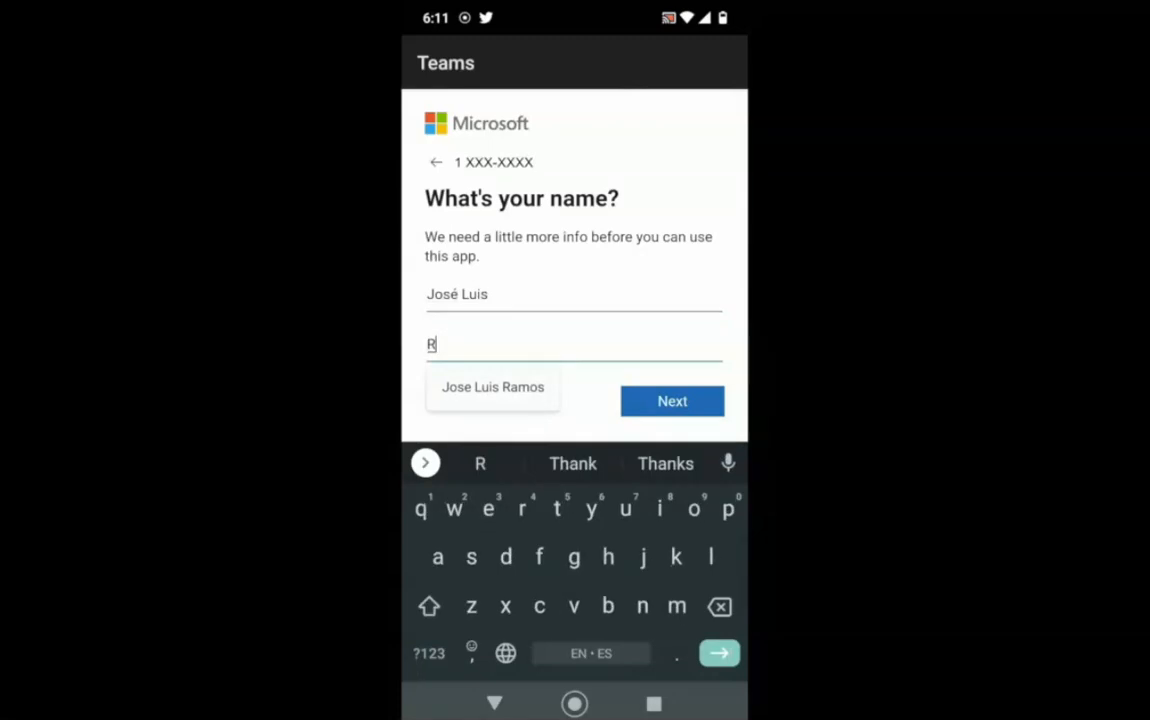
text(amos)
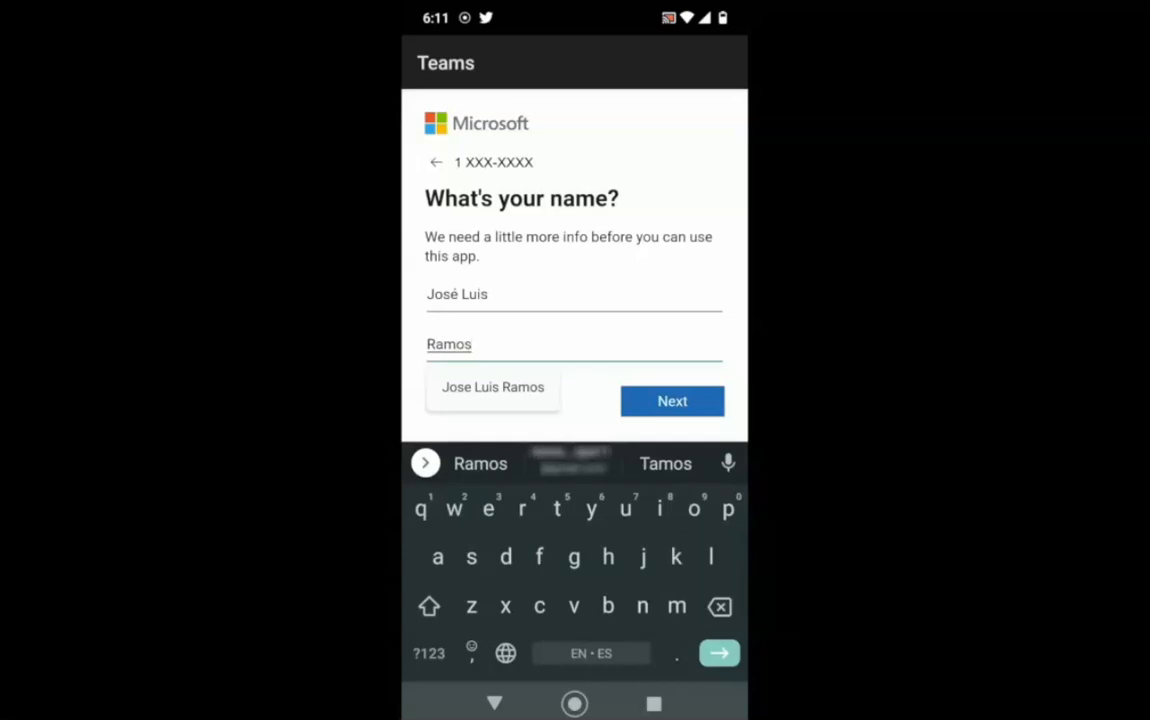
click(672, 400)
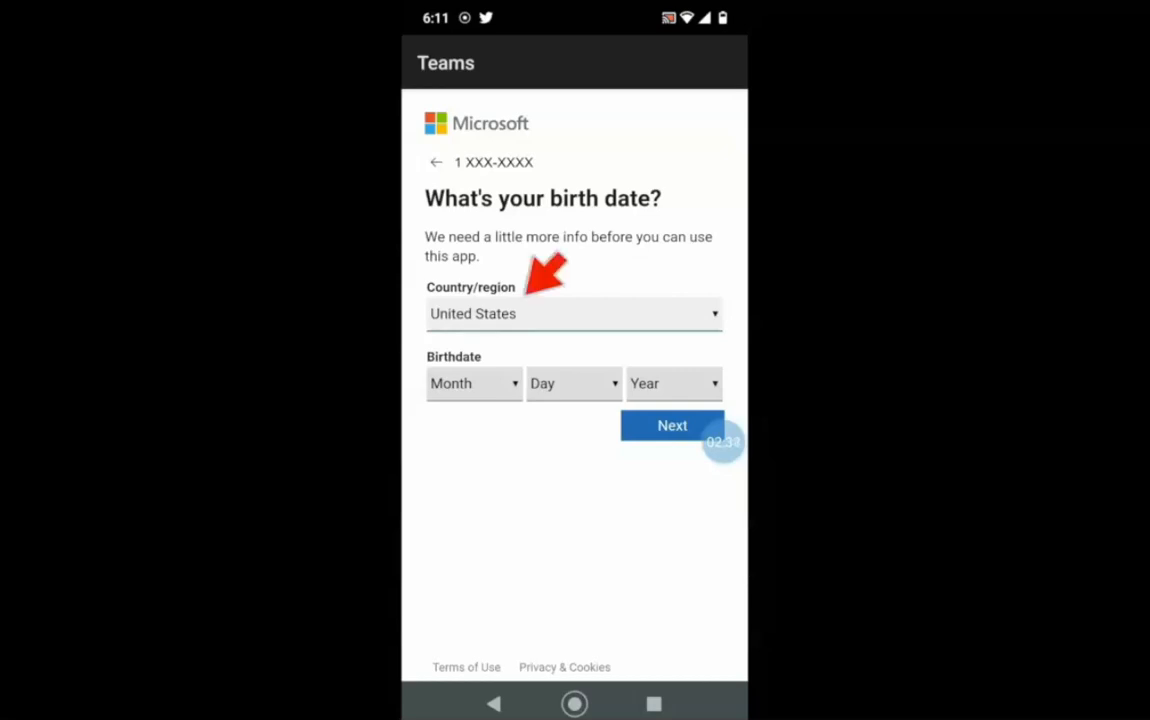
Keep United States as the region and choose September as the birth month
click(572, 312)
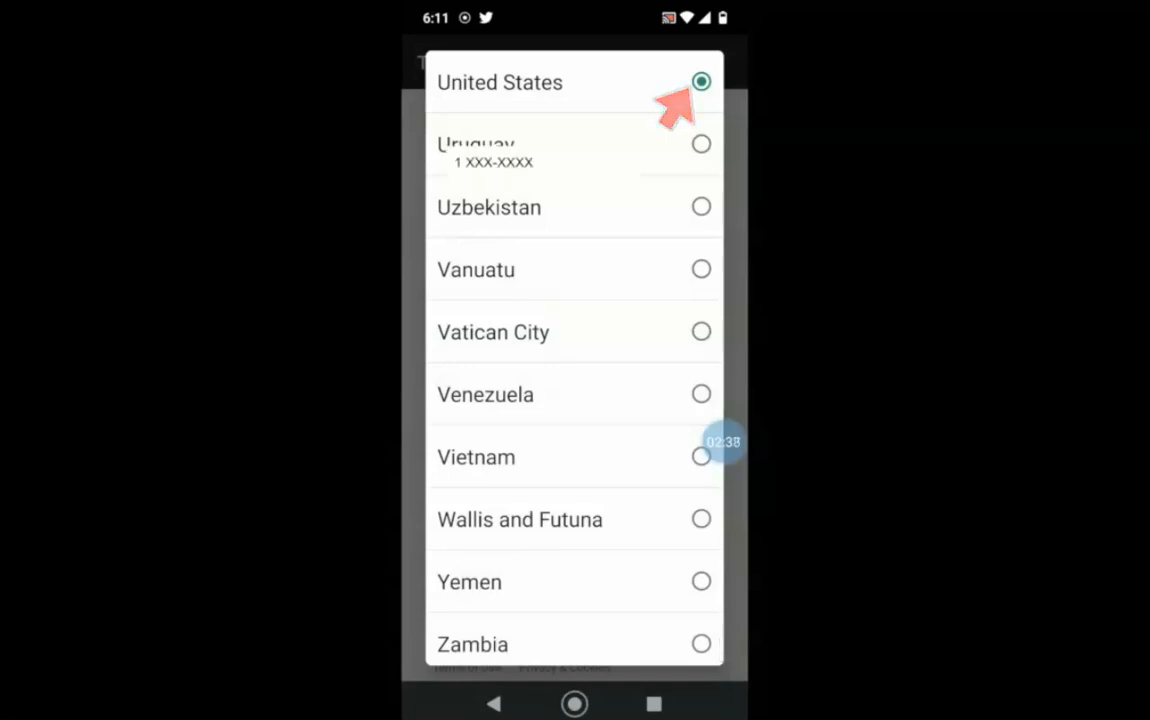
click(700, 80)
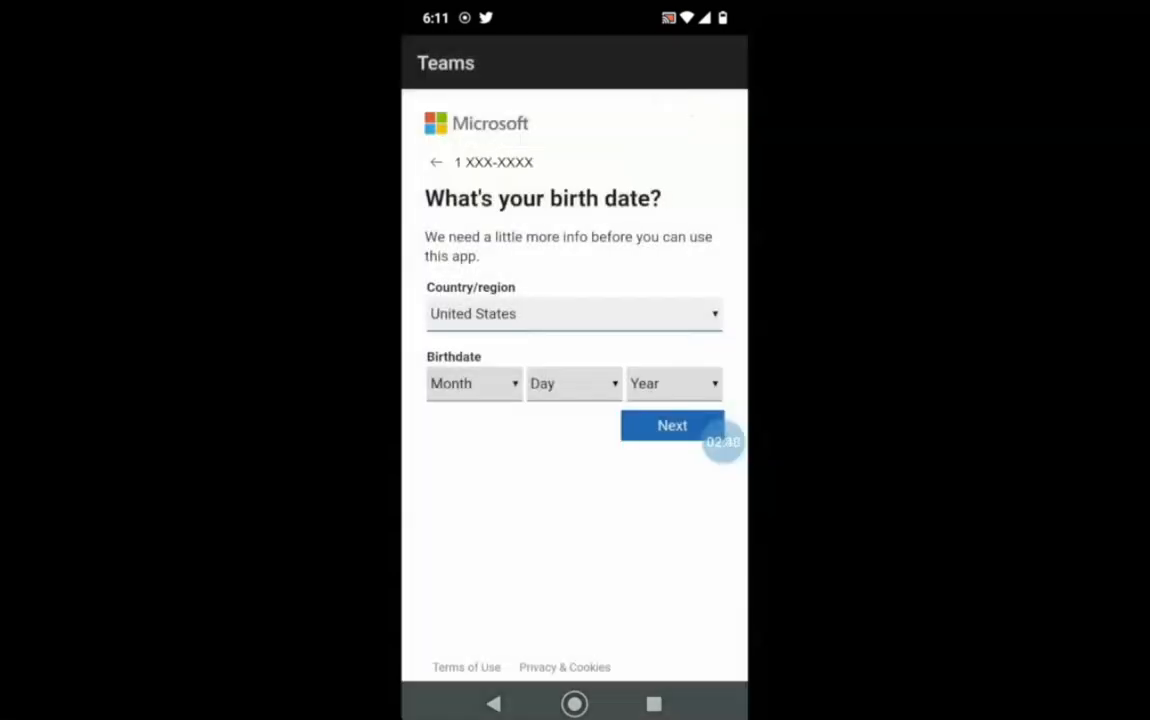
click(472, 384)
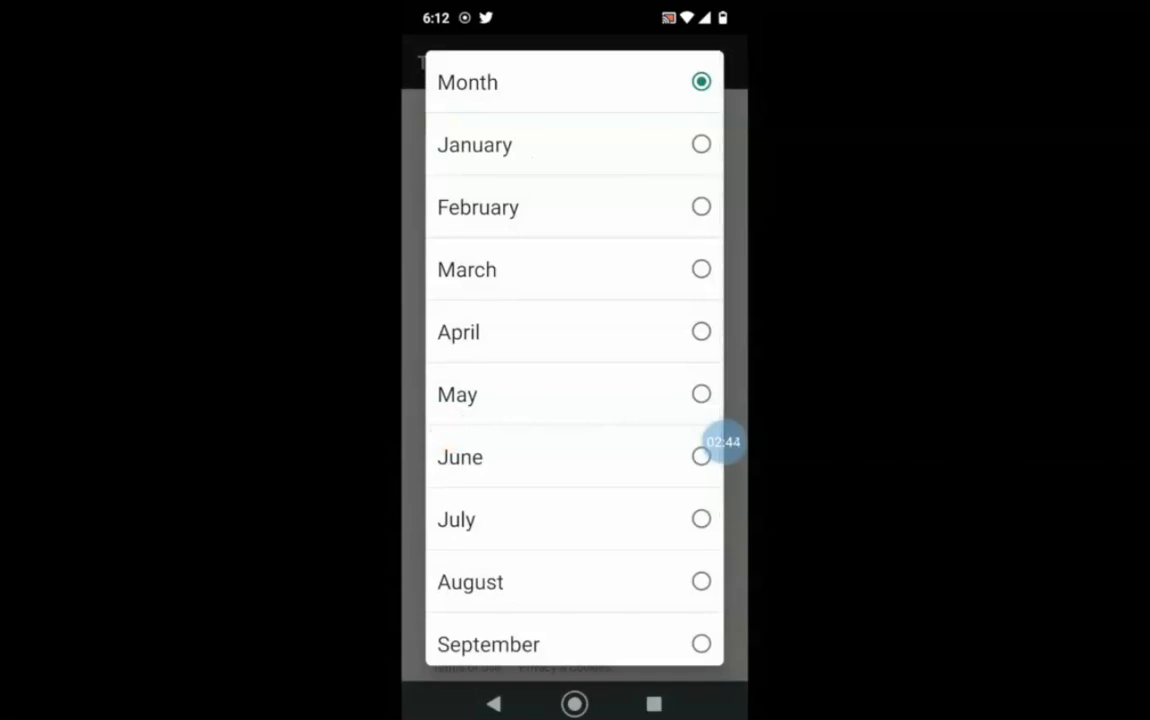
click(488, 644)
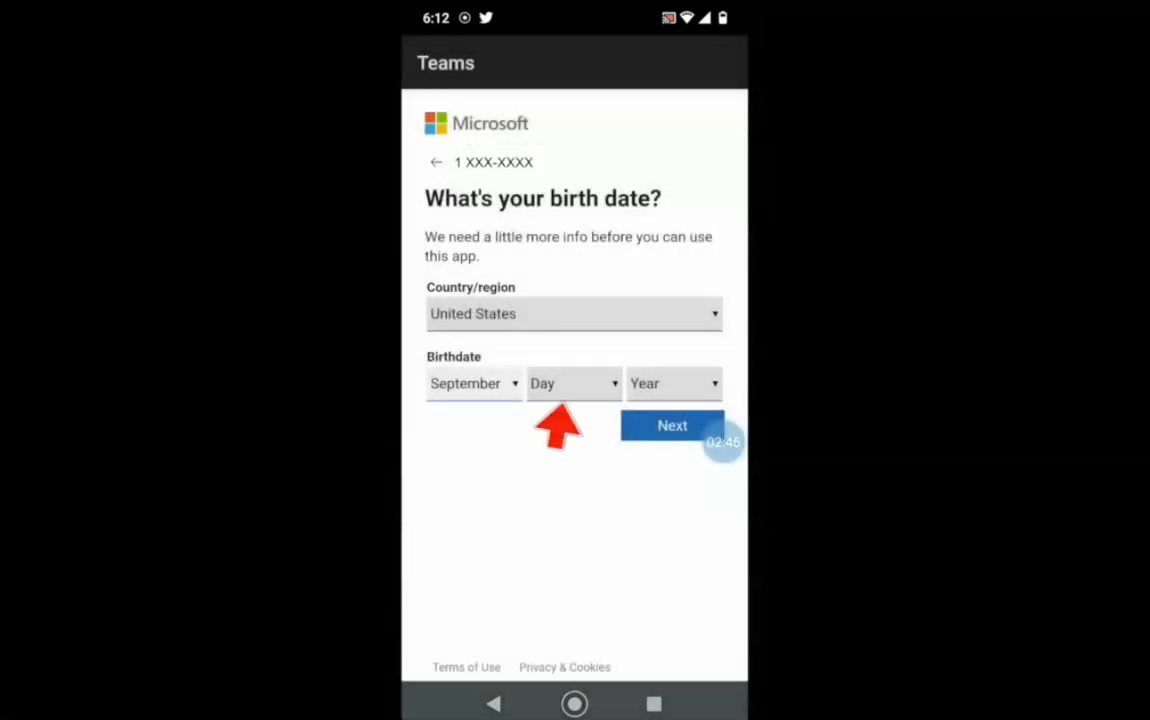
Pick the birth day and submit the date, reaching the phone verification code screen
click(572, 384)
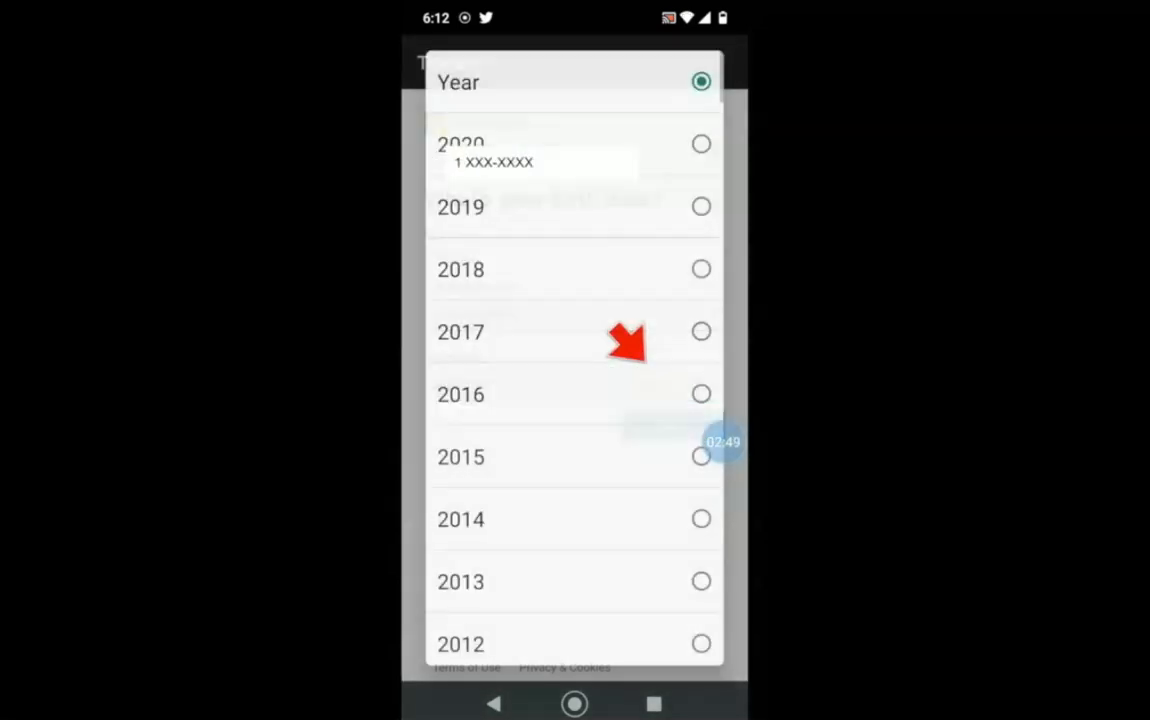
scroll(down, 3)
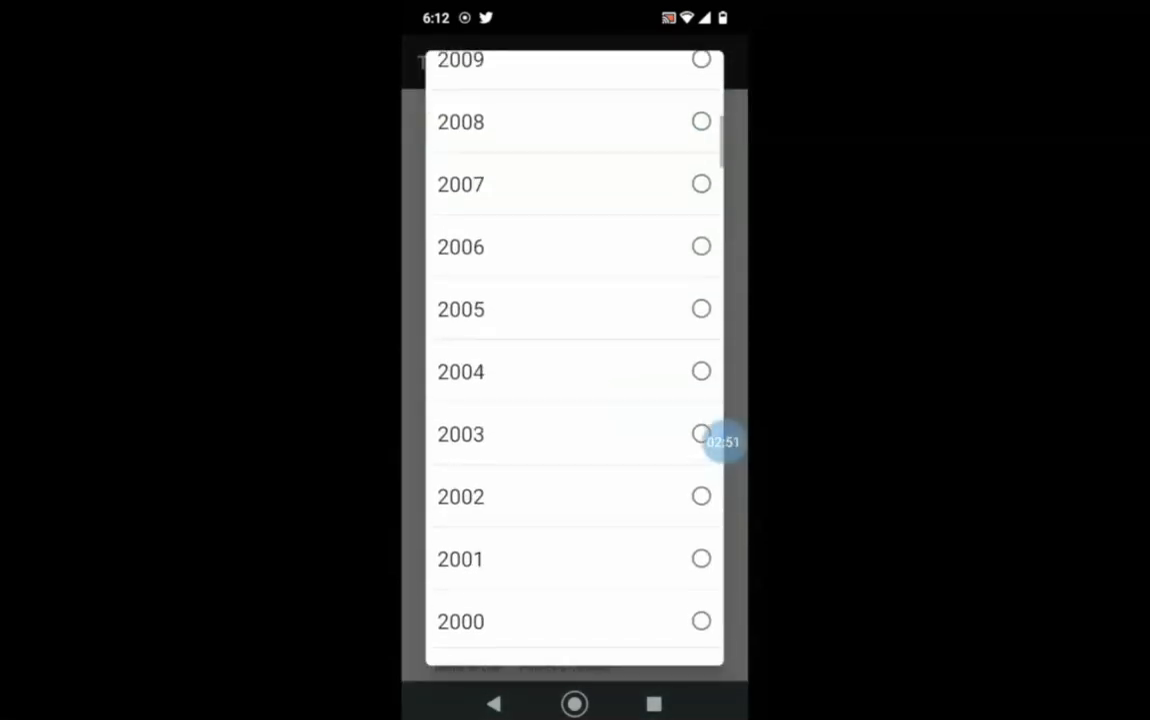
scroll(down, 3)
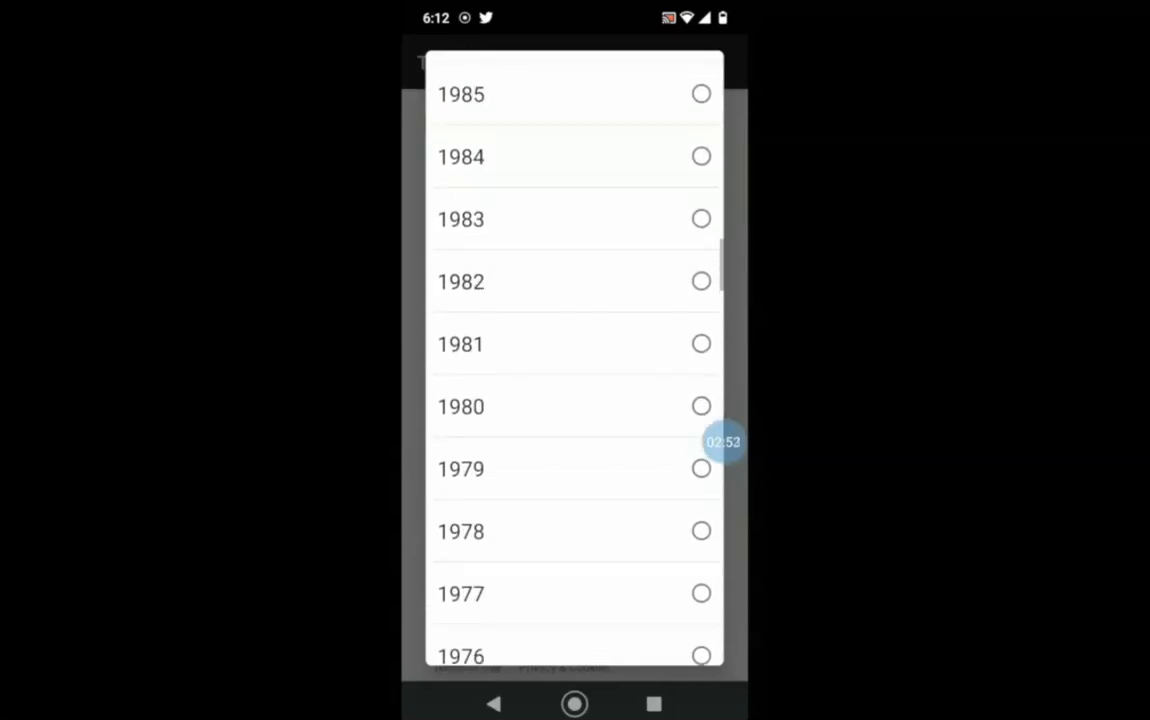
scroll(down, 3)
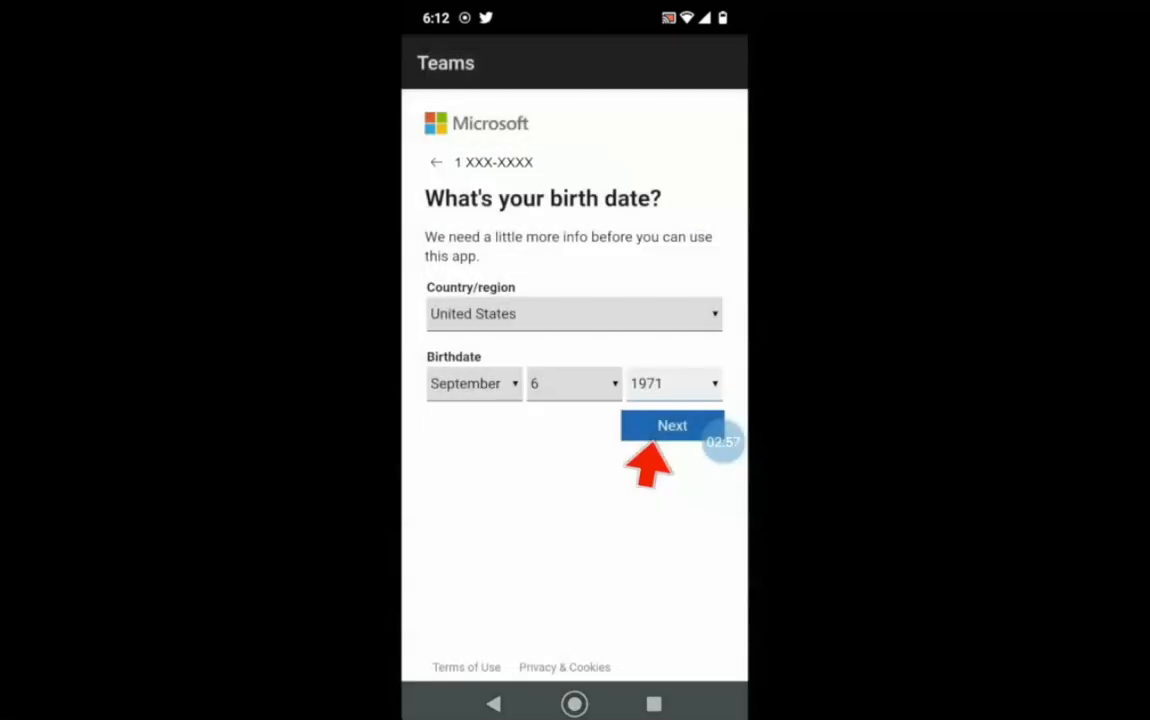
click(672, 424)
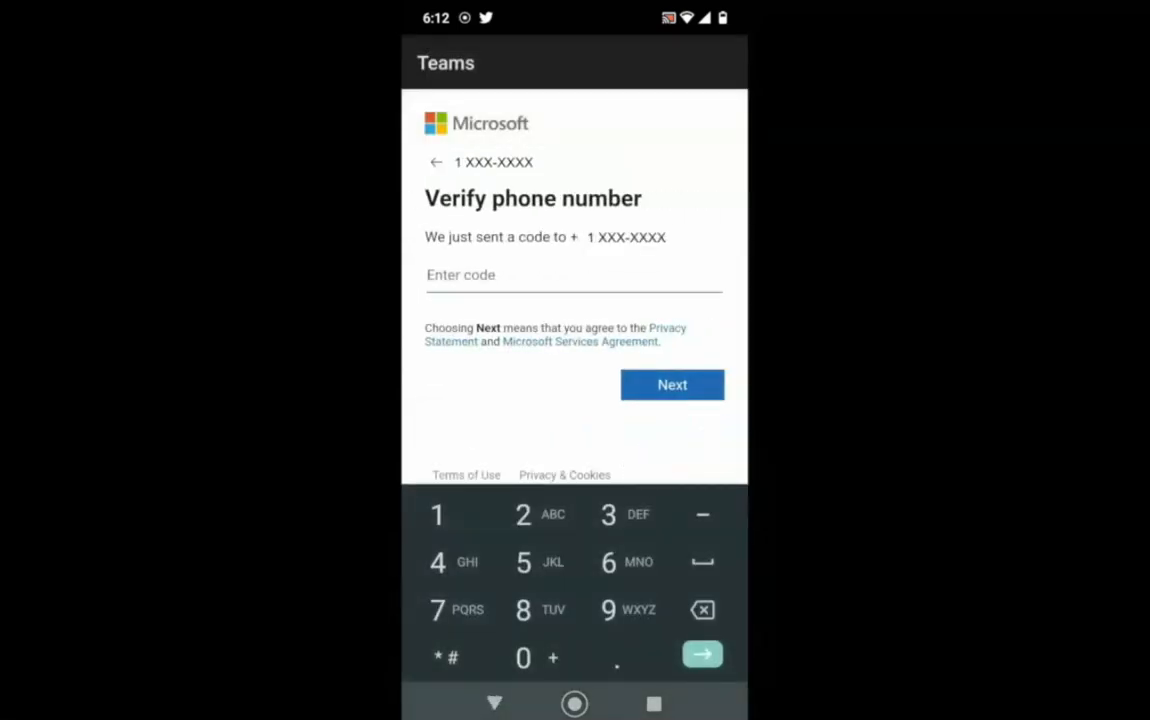